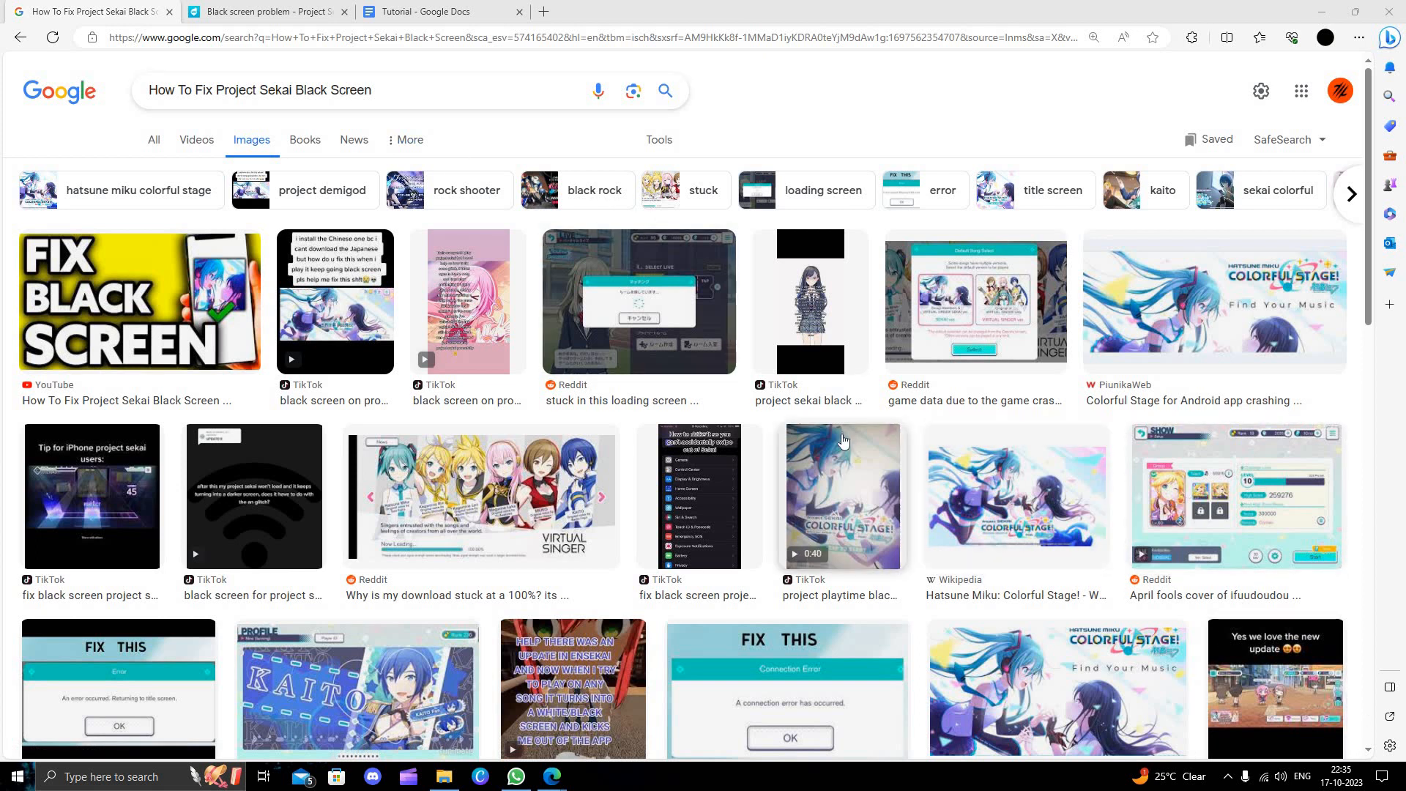
Step: Skim the 'Black screen problem' note and QooApp homepage, then return to Google image results and select query text
scroll(down, 3)
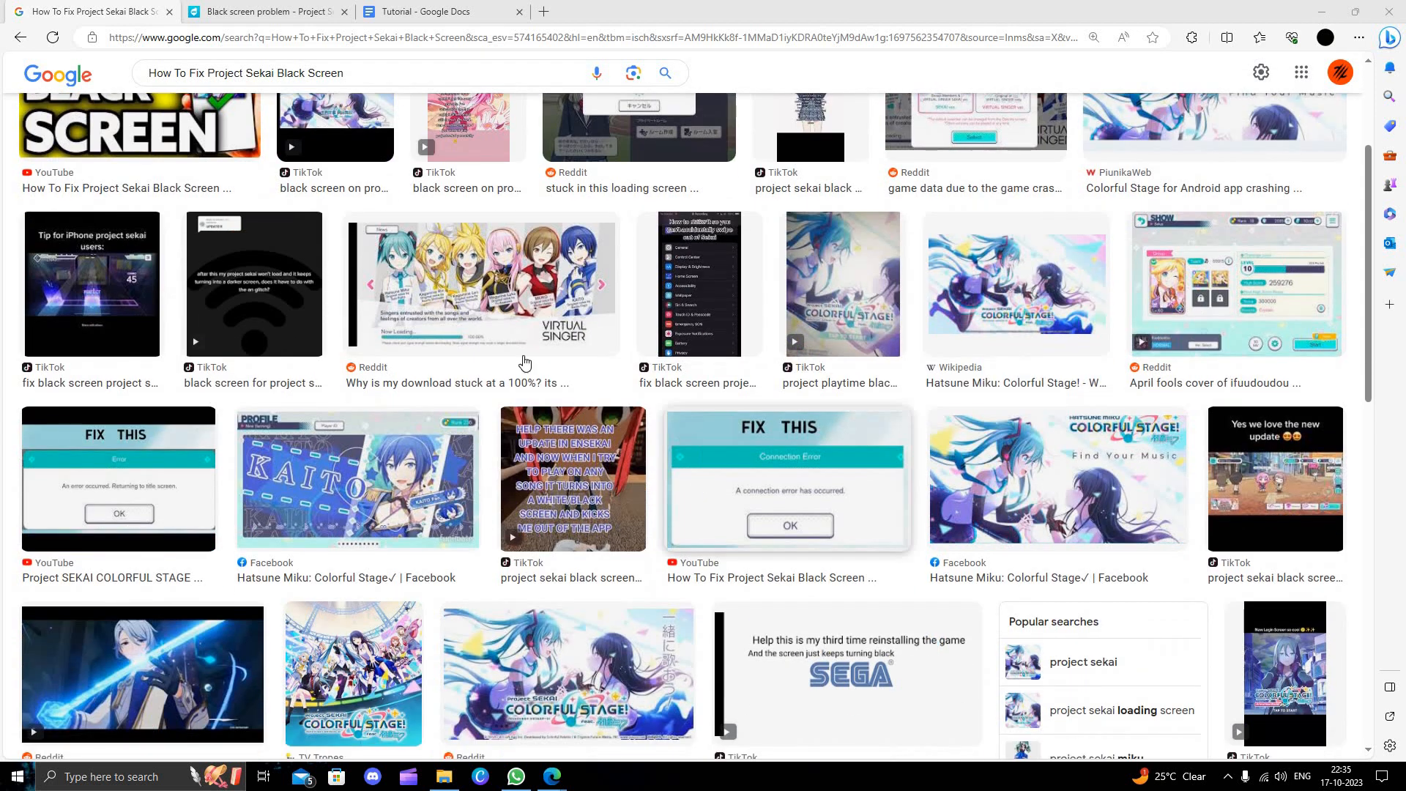
scroll(up, 3)
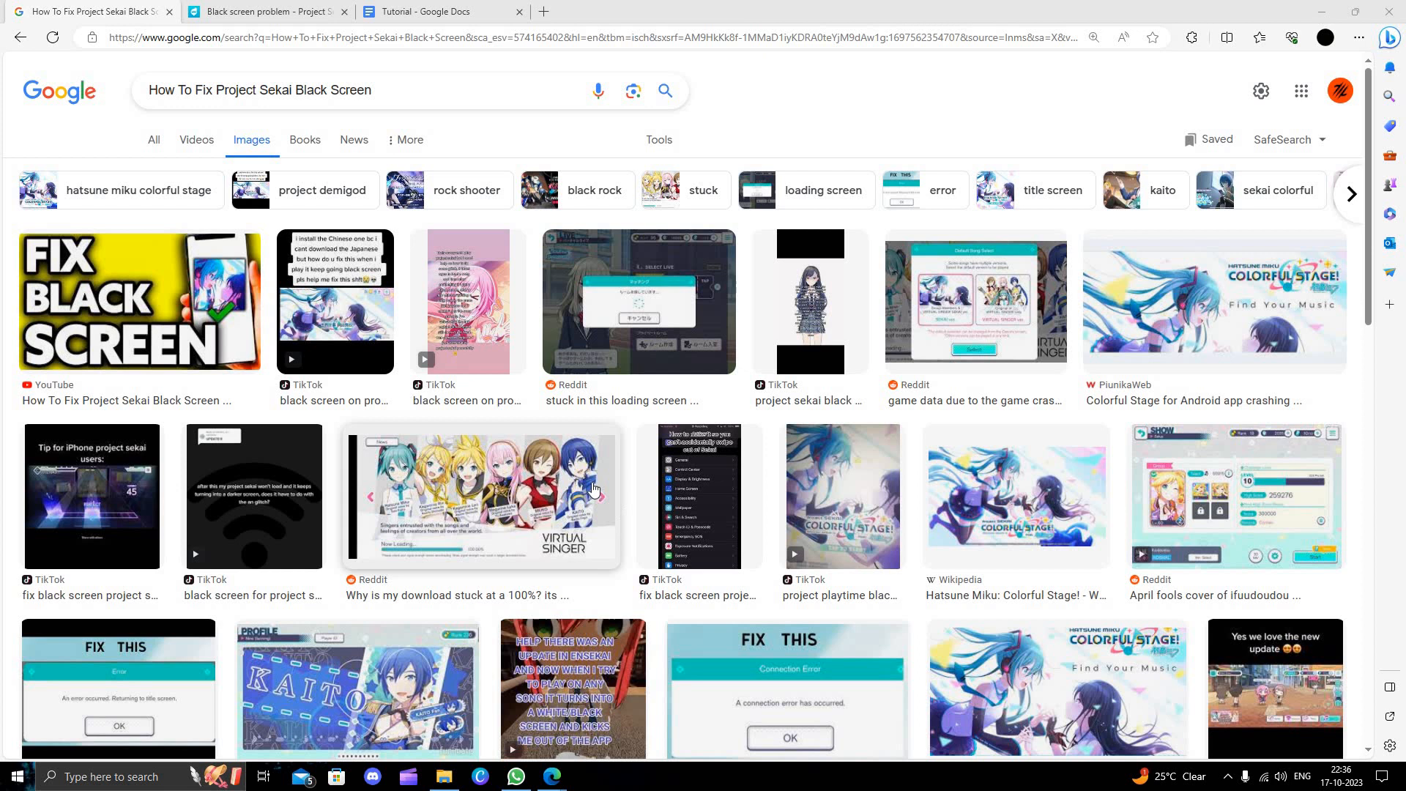
mouse_move(528, 297)
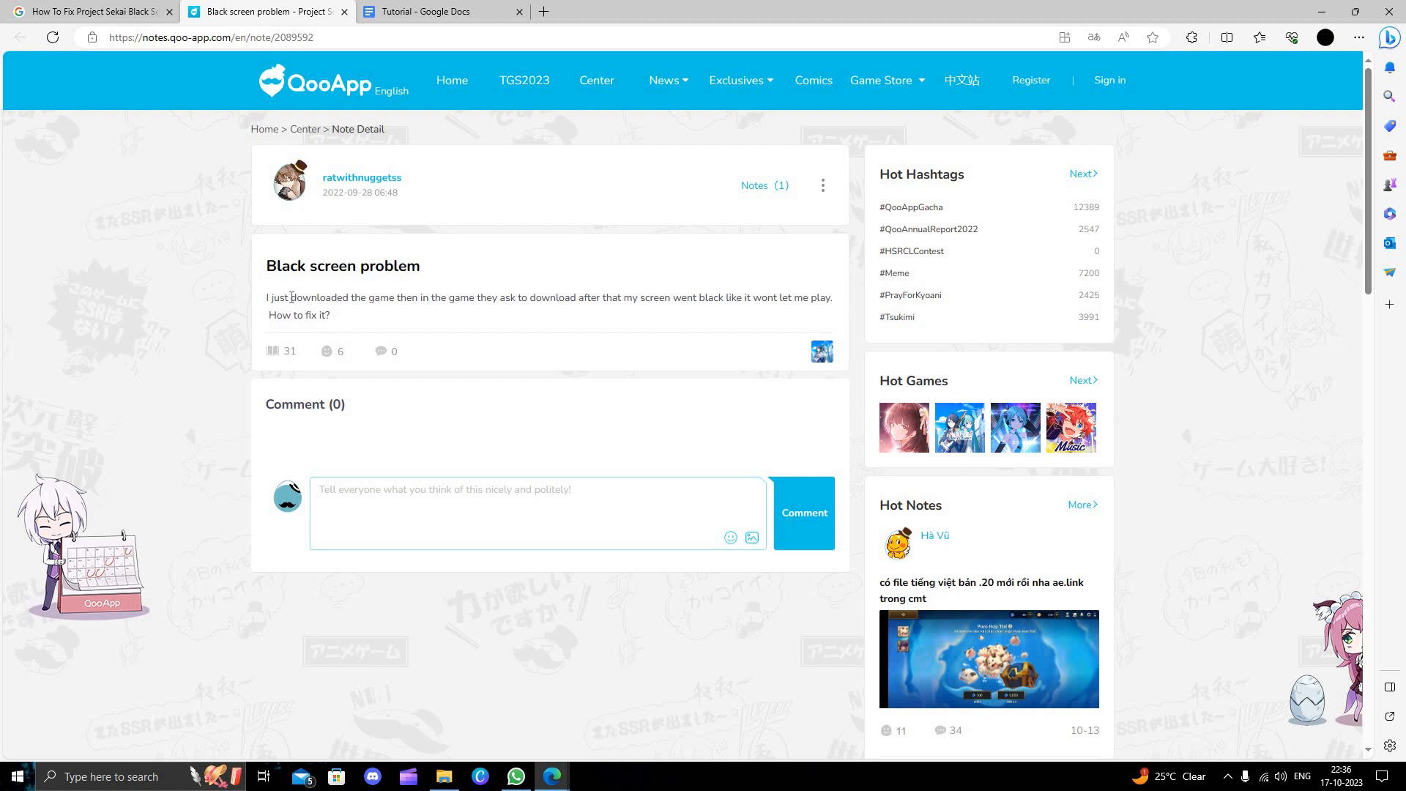
mouse_move(511, 314)
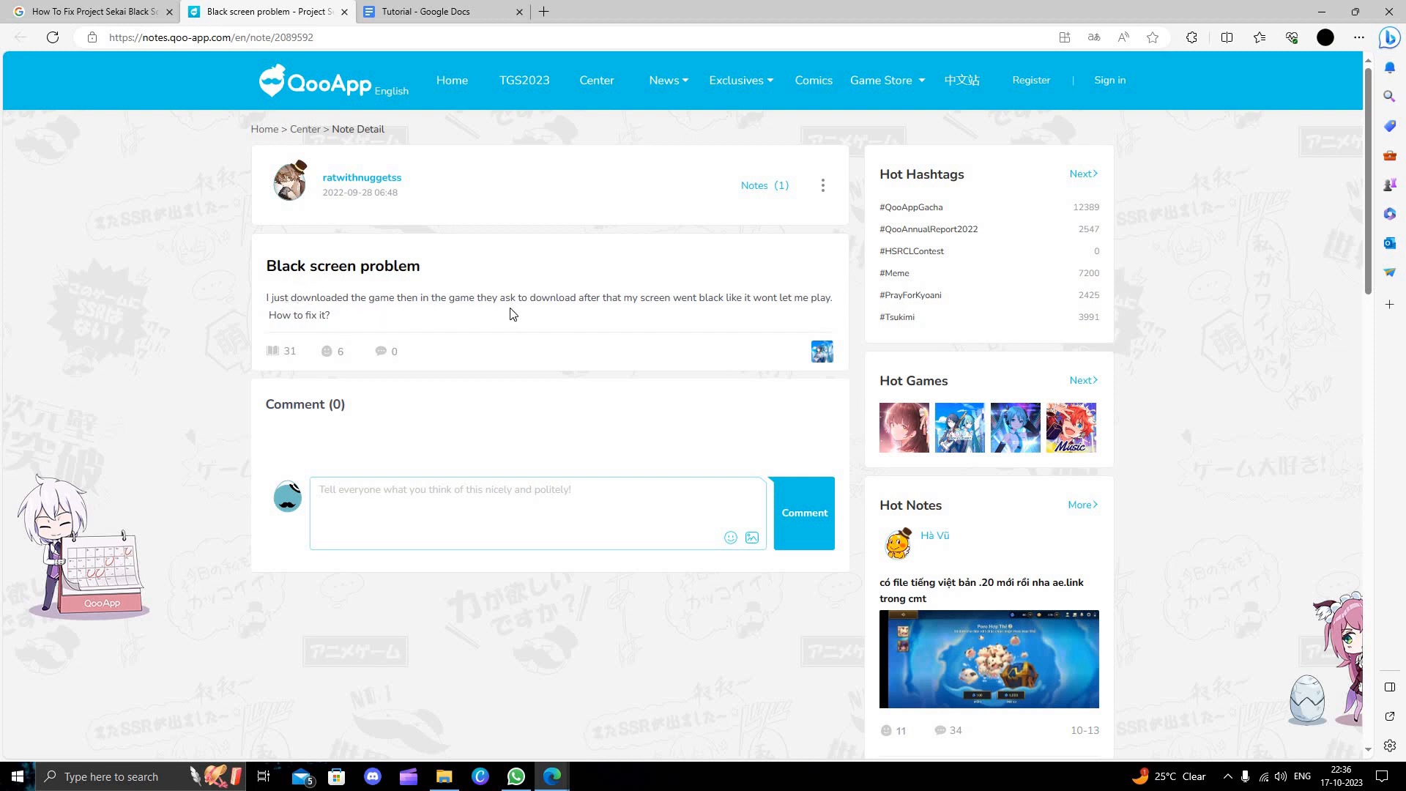
mouse_move(738, 315)
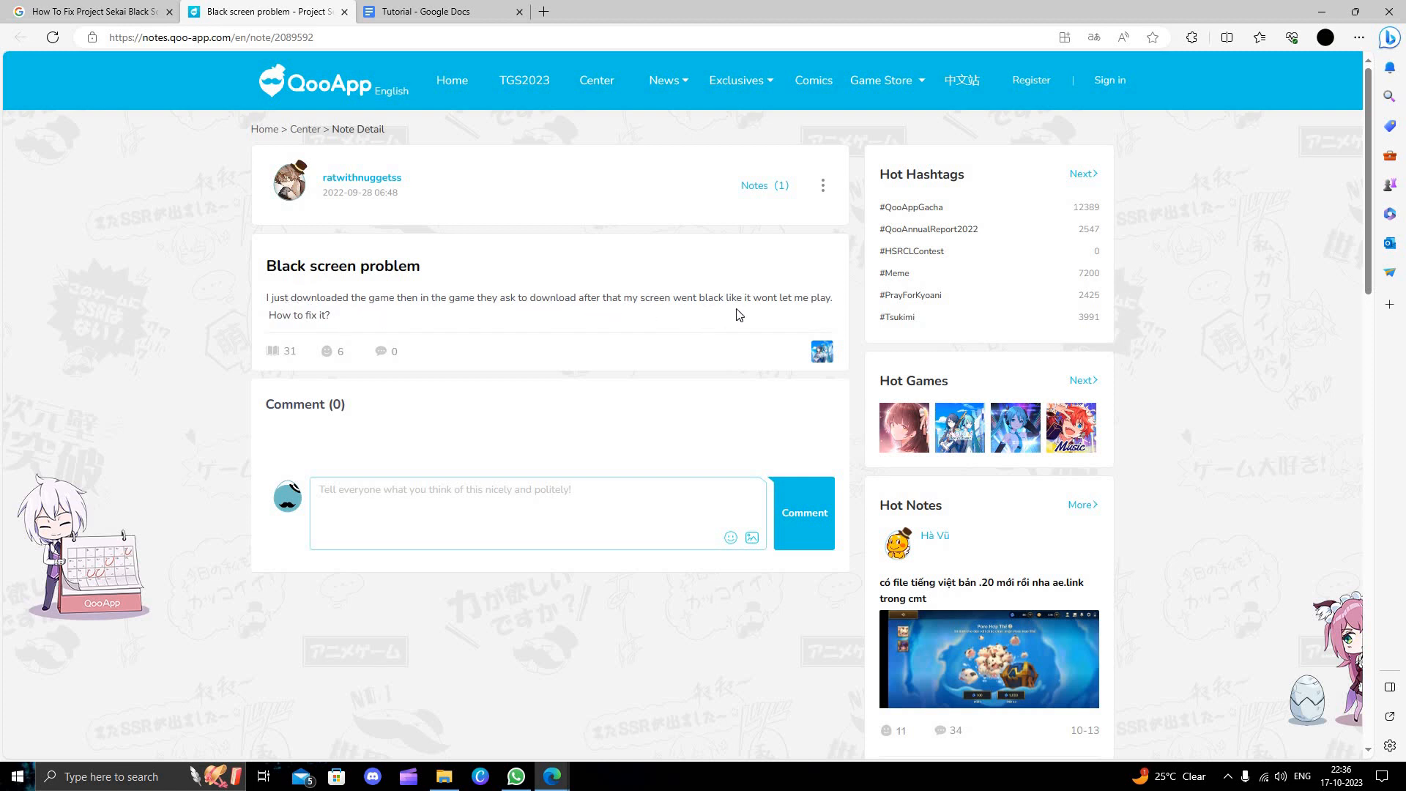
mouse_move(490, 328)
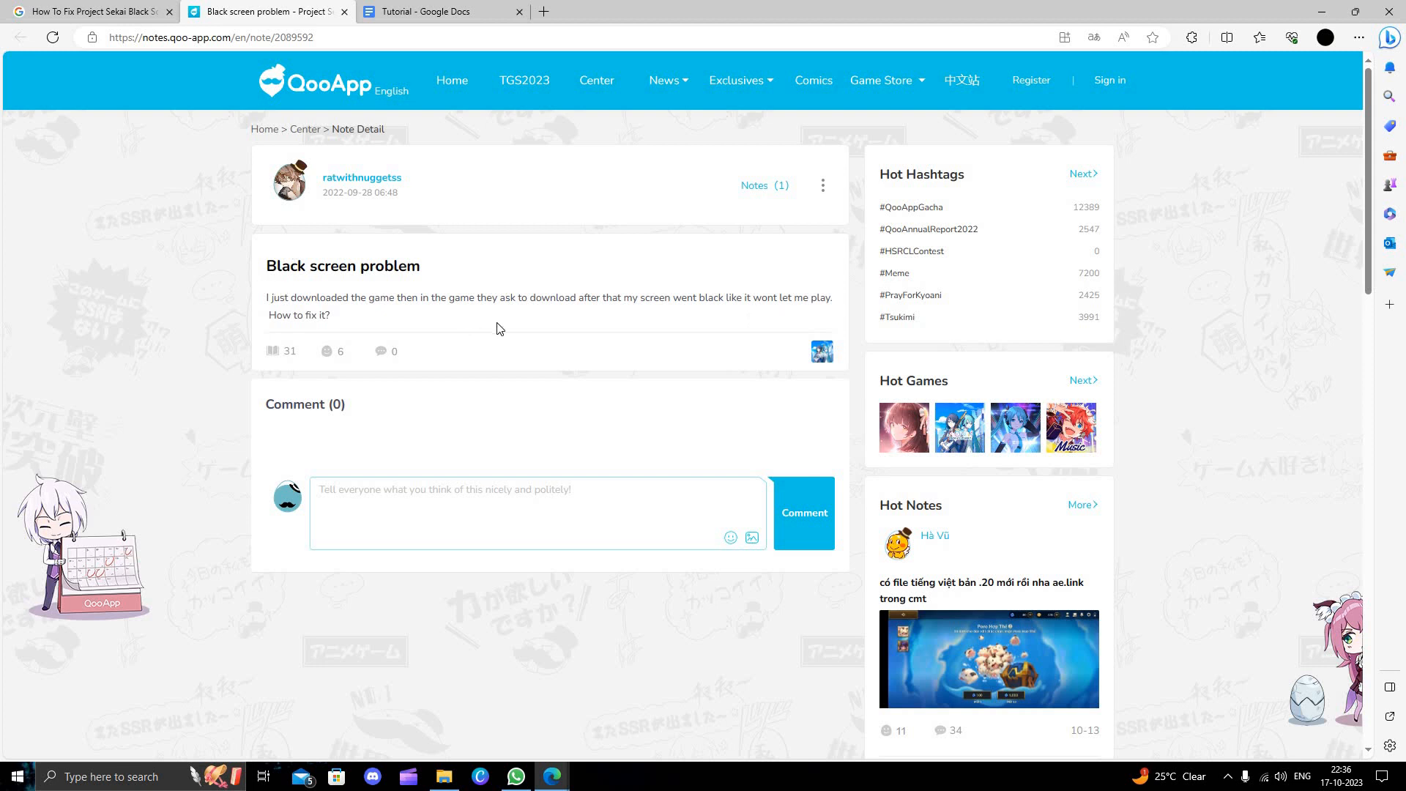
mouse_move(450, 255)
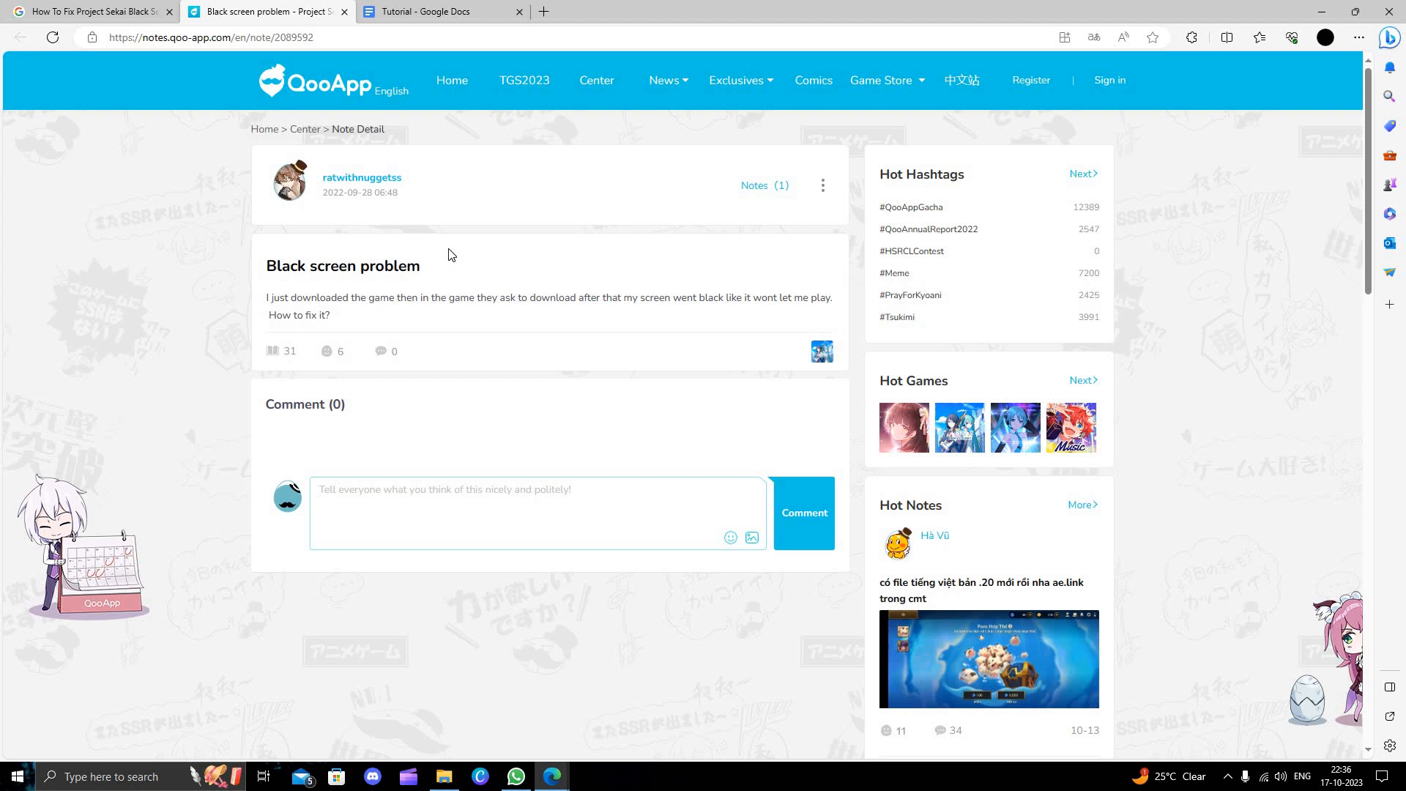
mouse_move(336, 107)
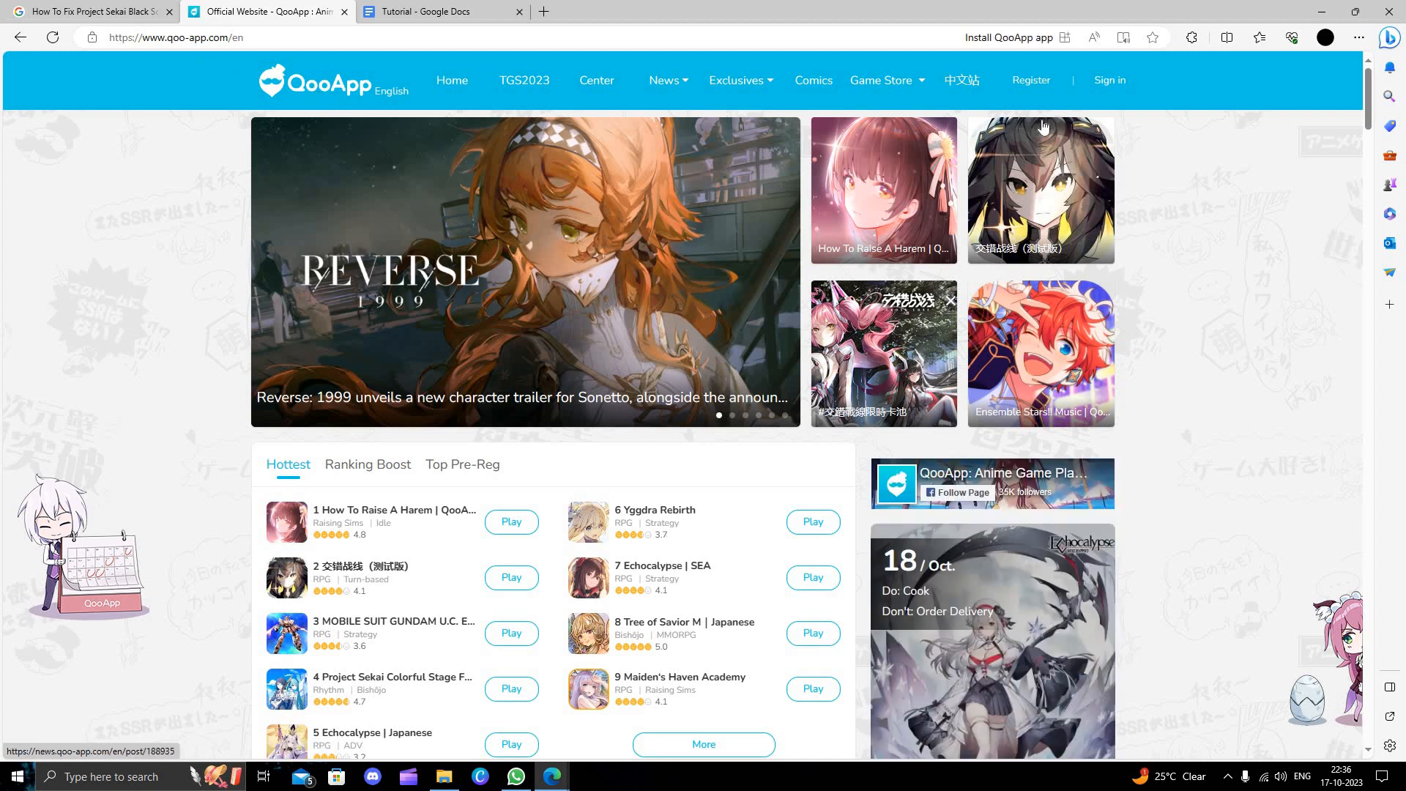
scroll(down, 3)
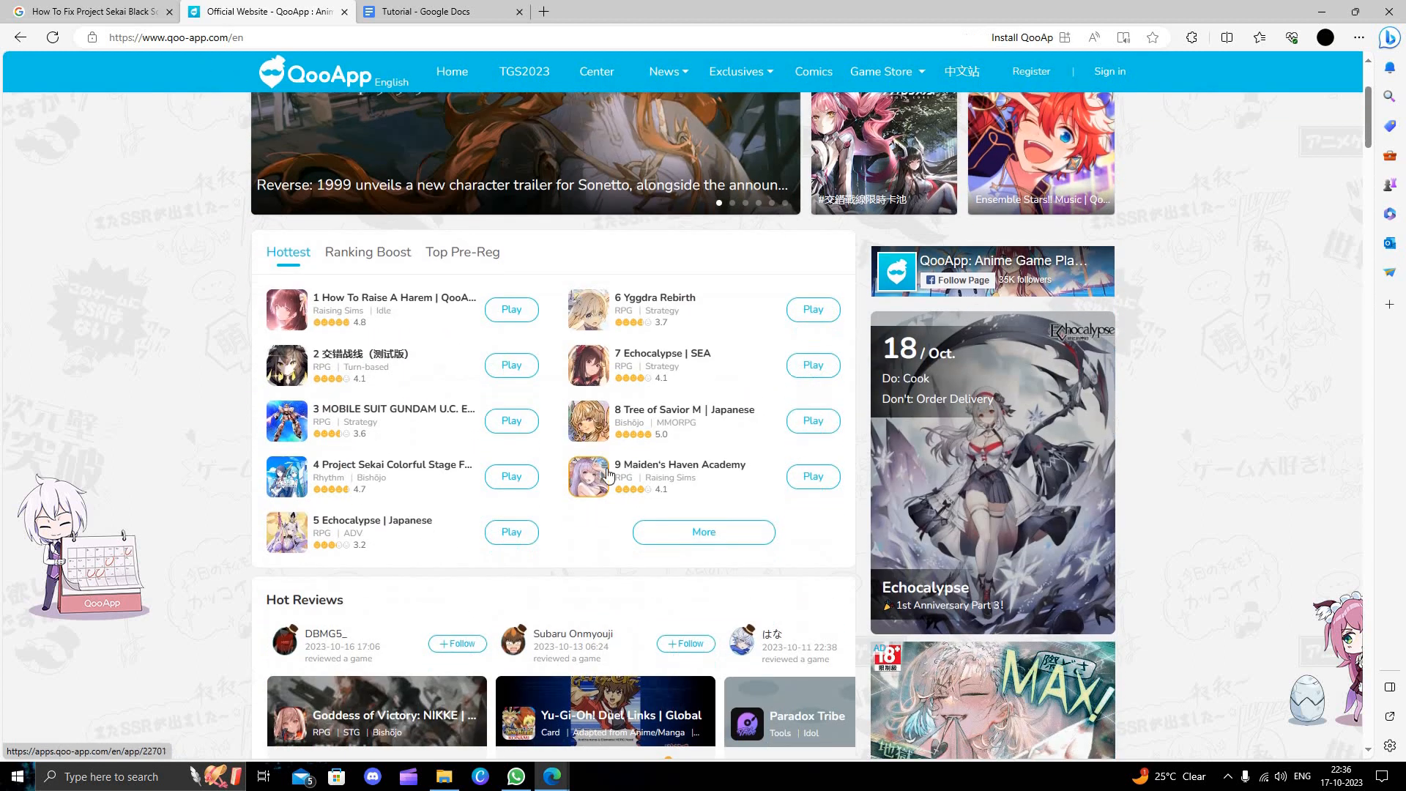
scroll(up, 3)
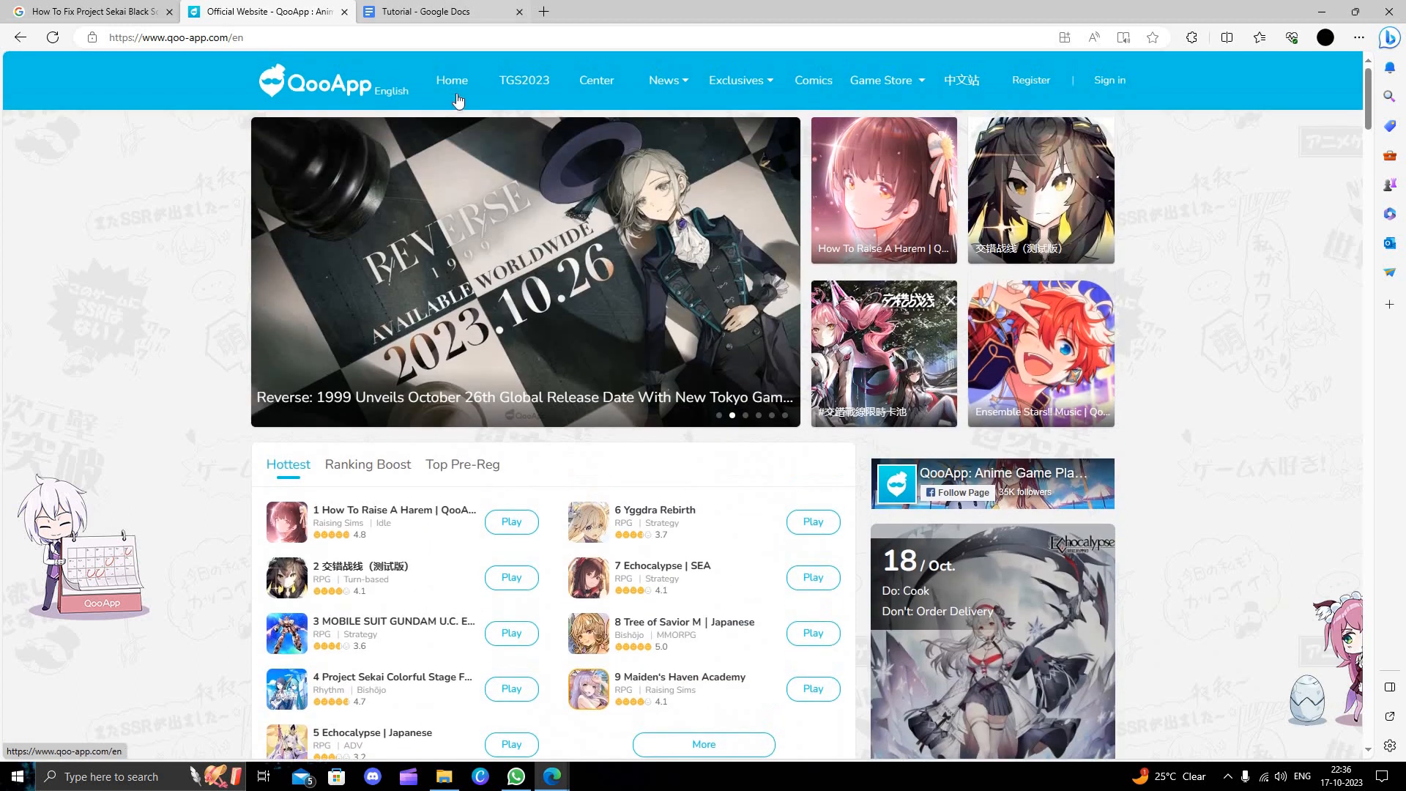
click(89, 11)
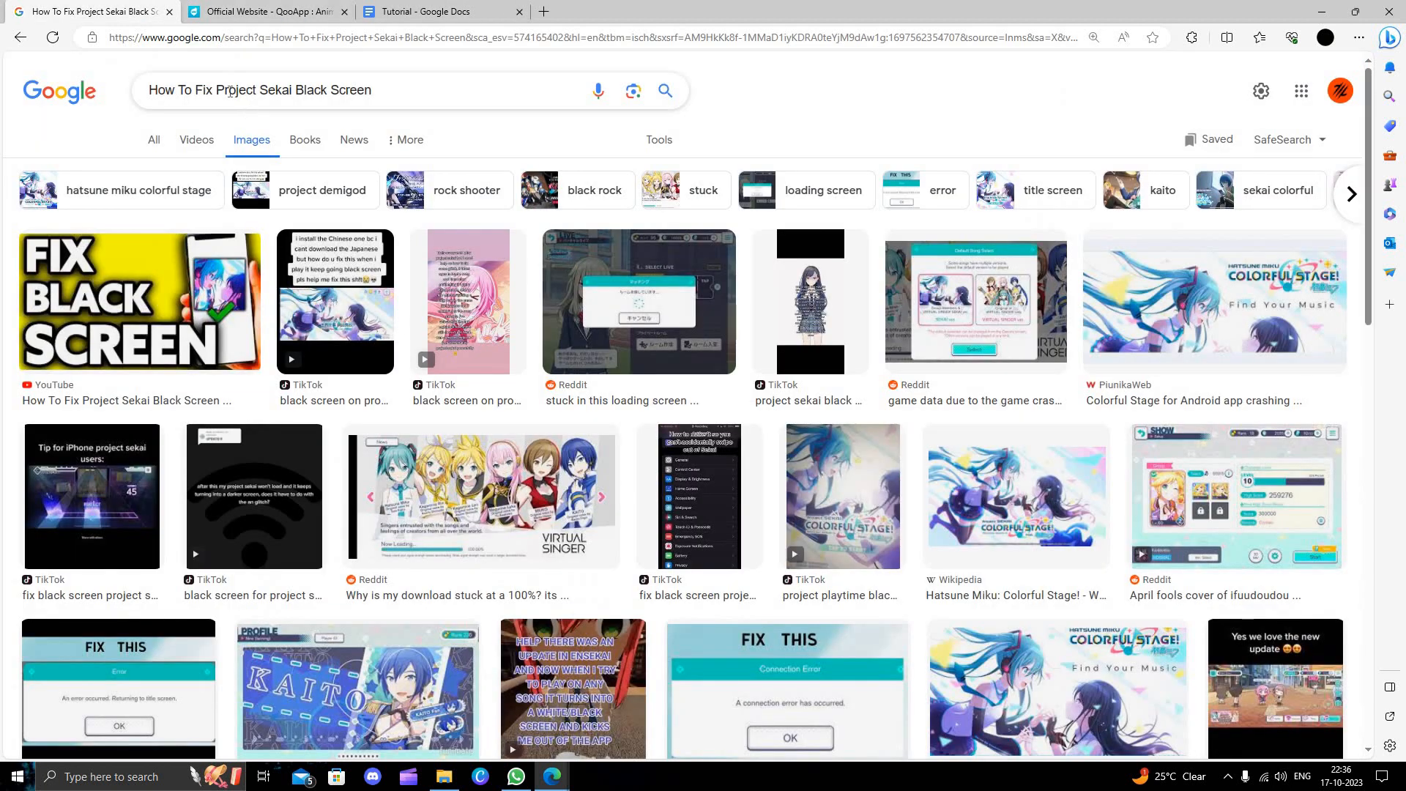
double_click(260, 89)
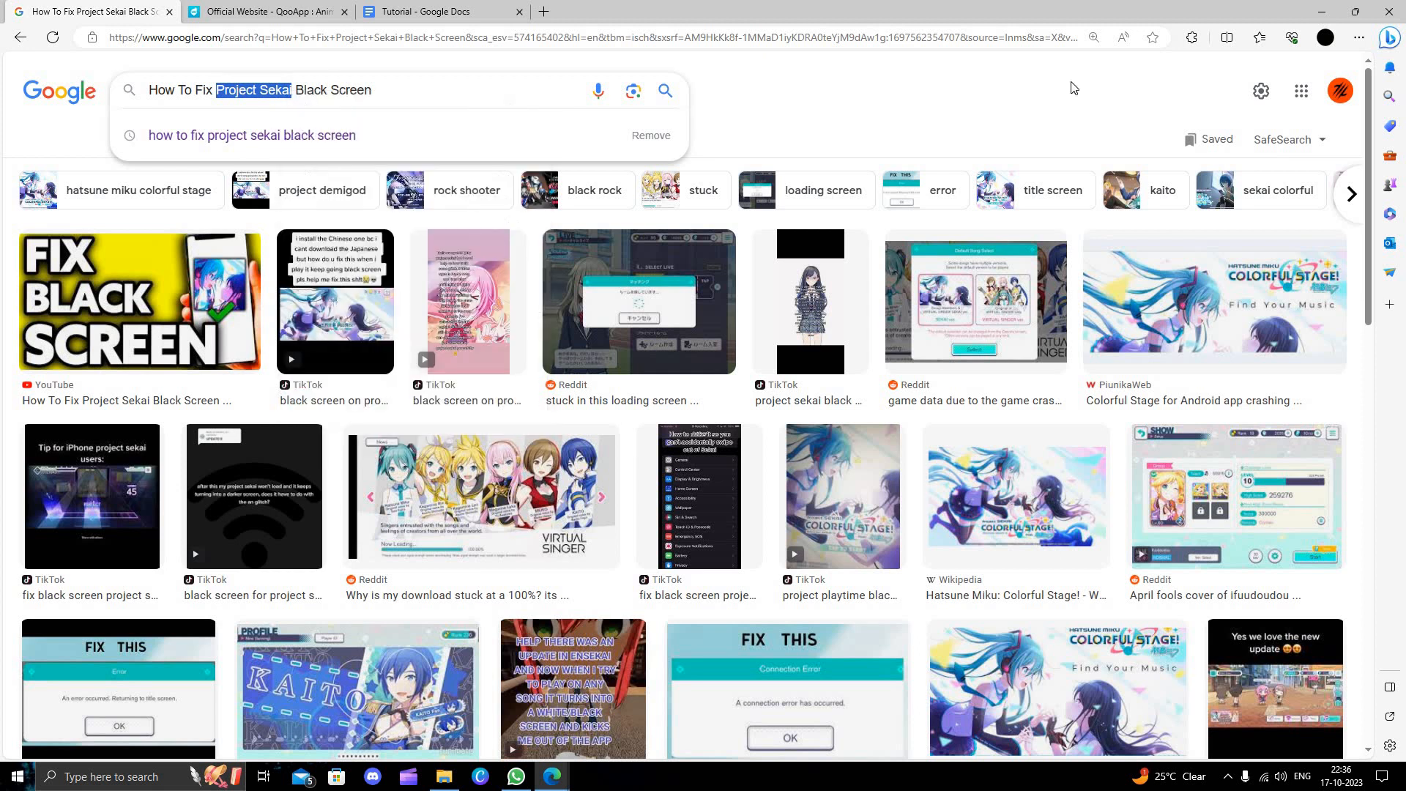
Step: Browse the QooApp homepage's hottest games, reviews, events and news, ending back at the top
click(267, 11)
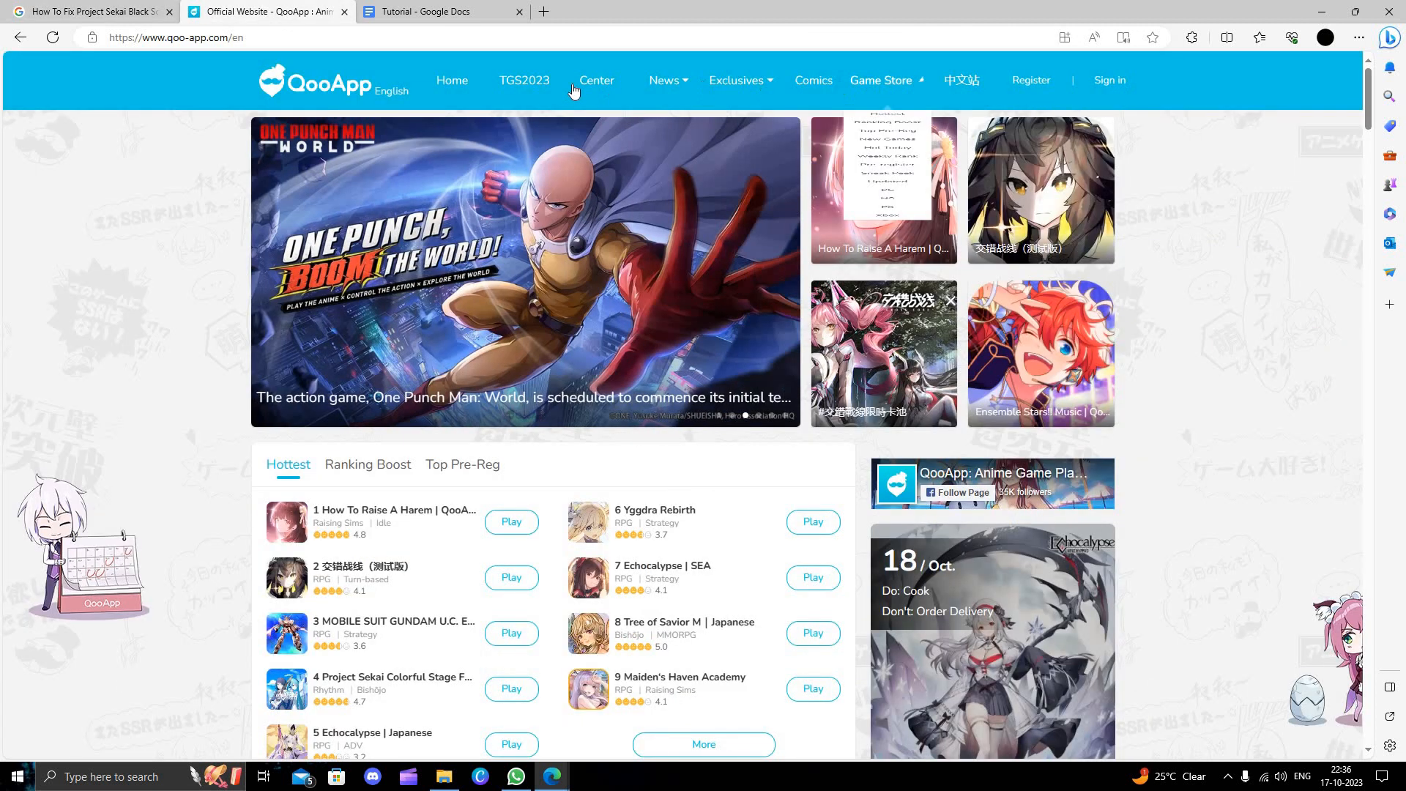
scroll(down, 3)
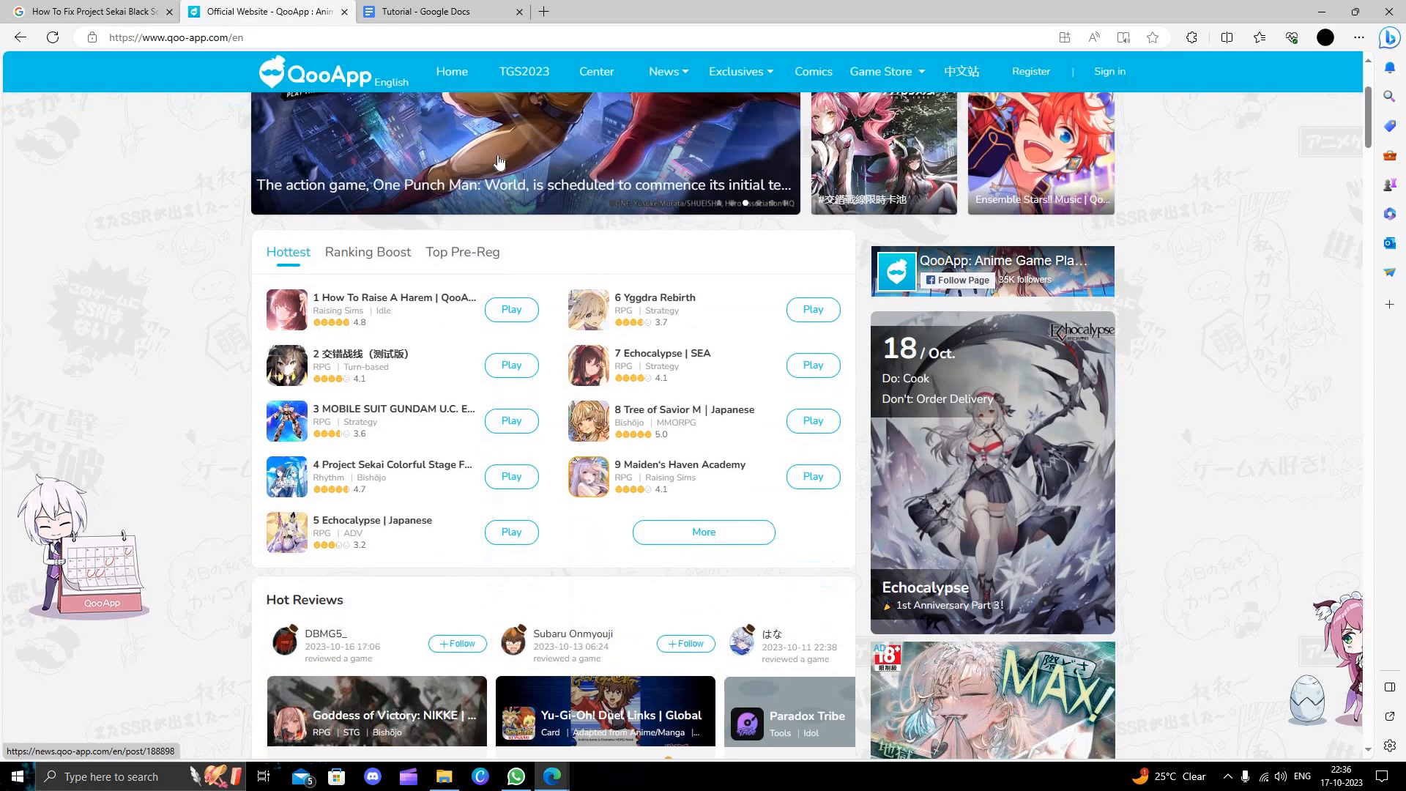
scroll(down, 3)
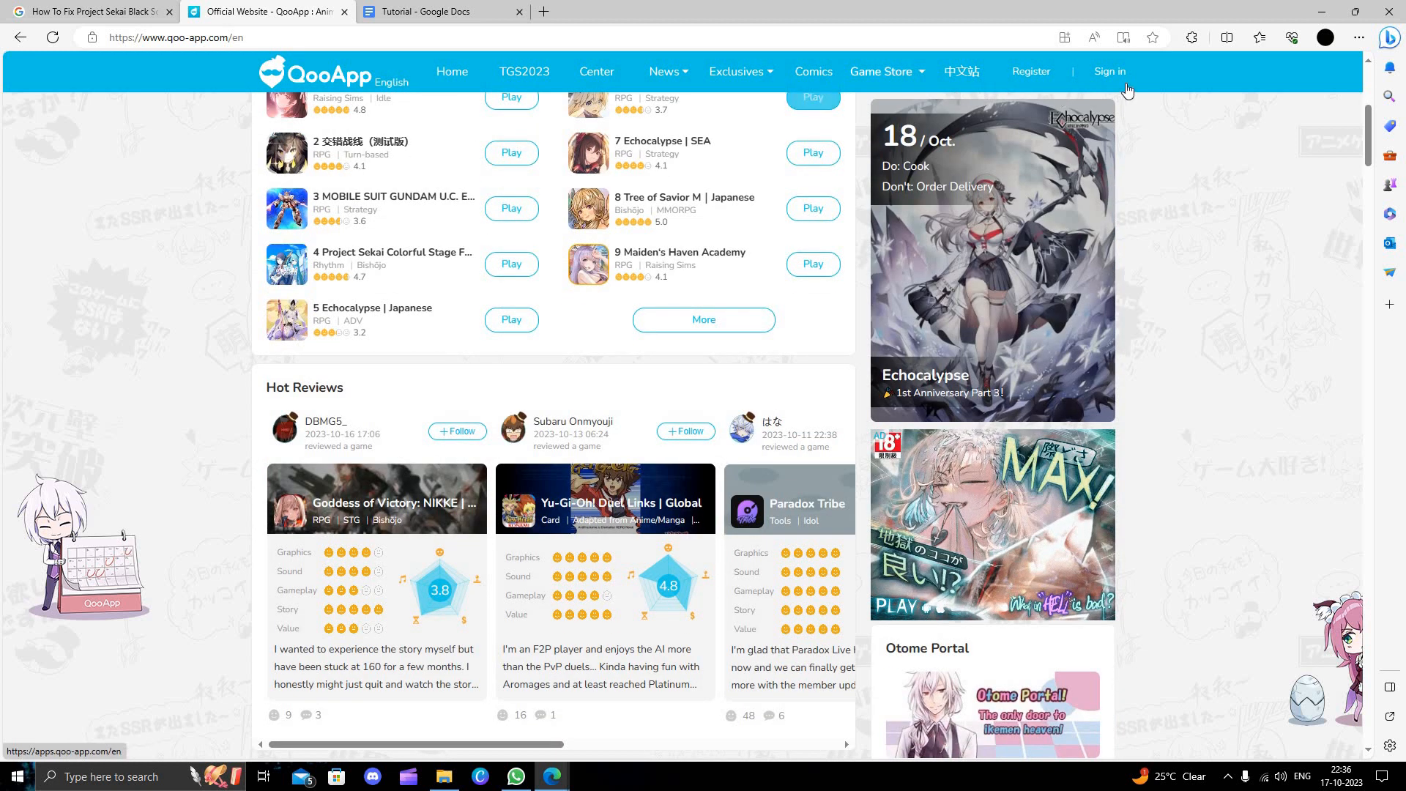
scroll(down, 3)
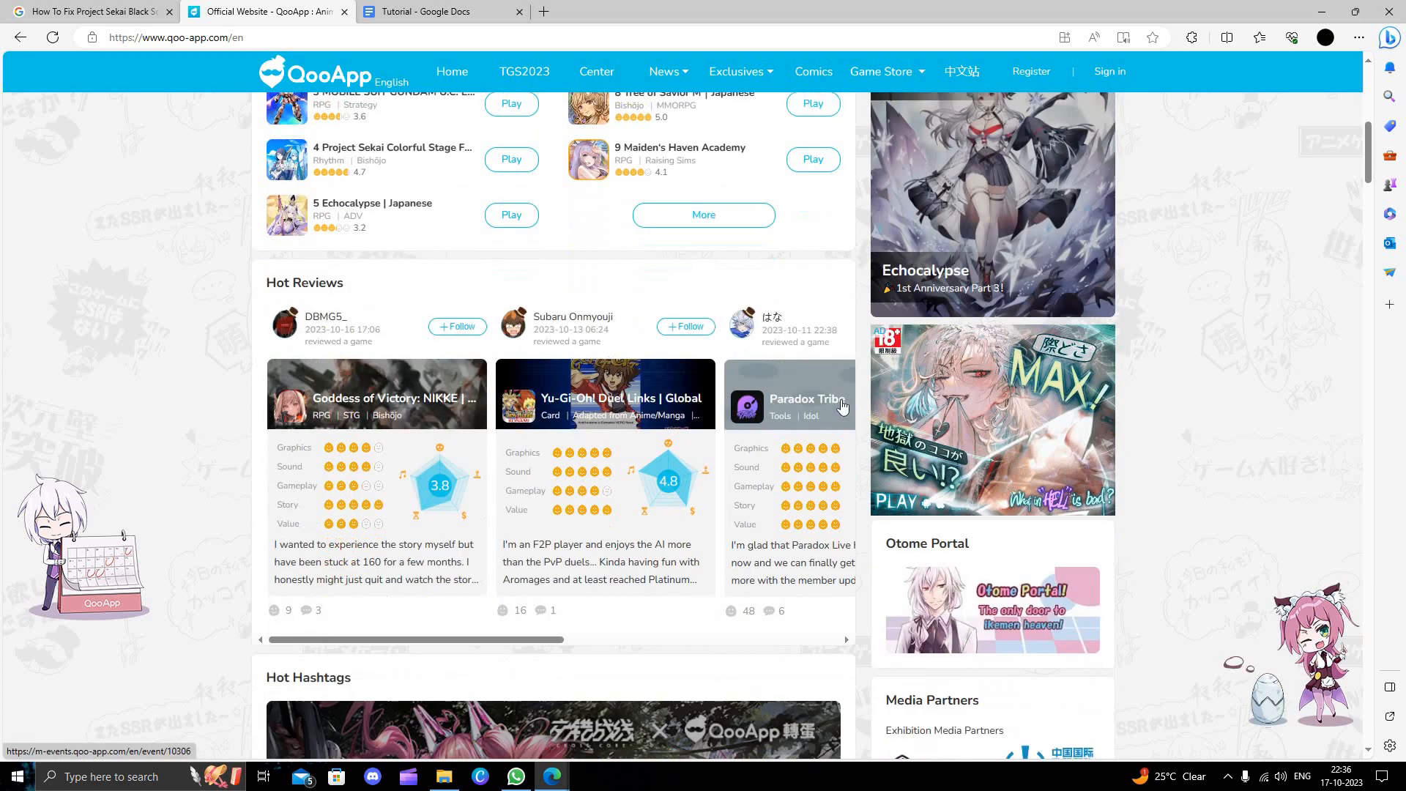
scroll(down, 3)
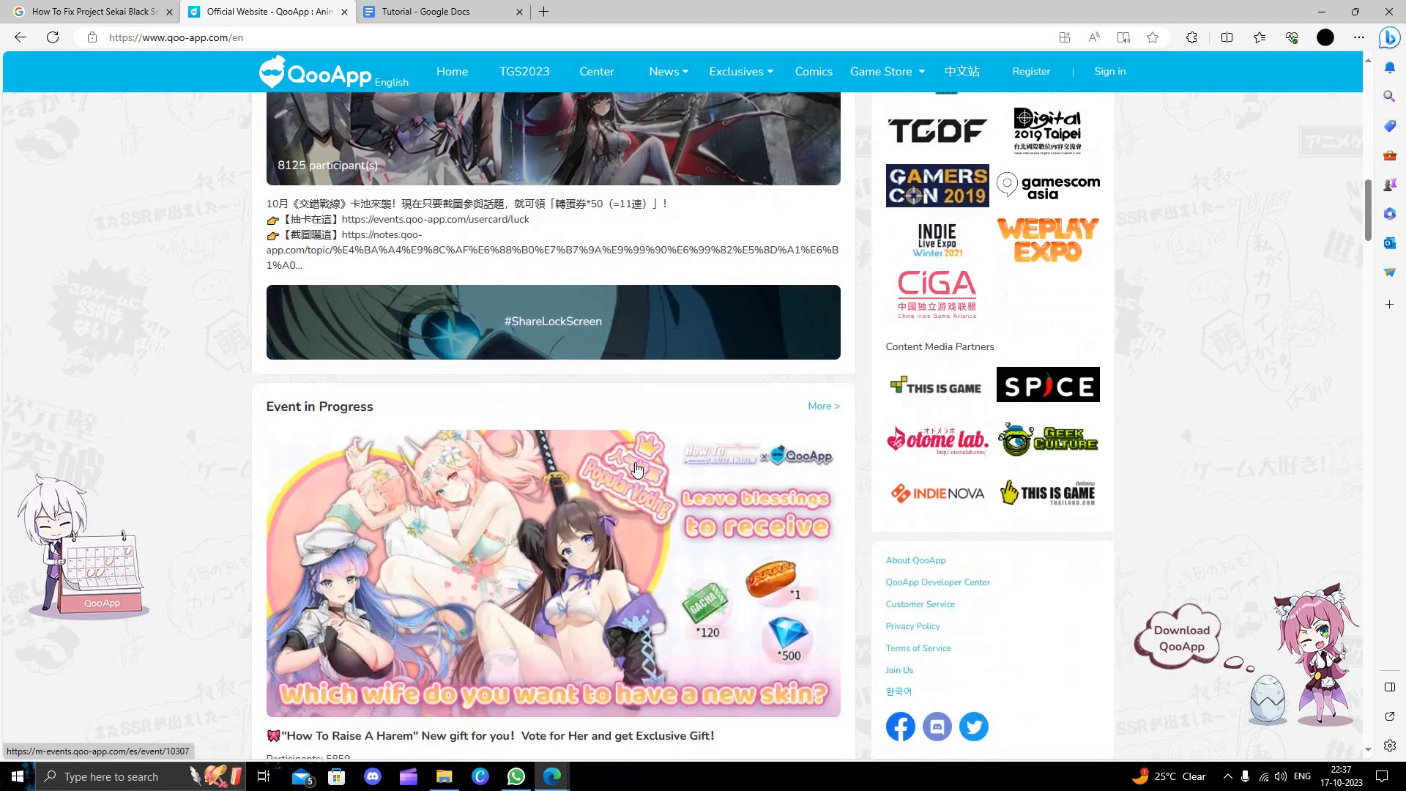
scroll(down, 3)
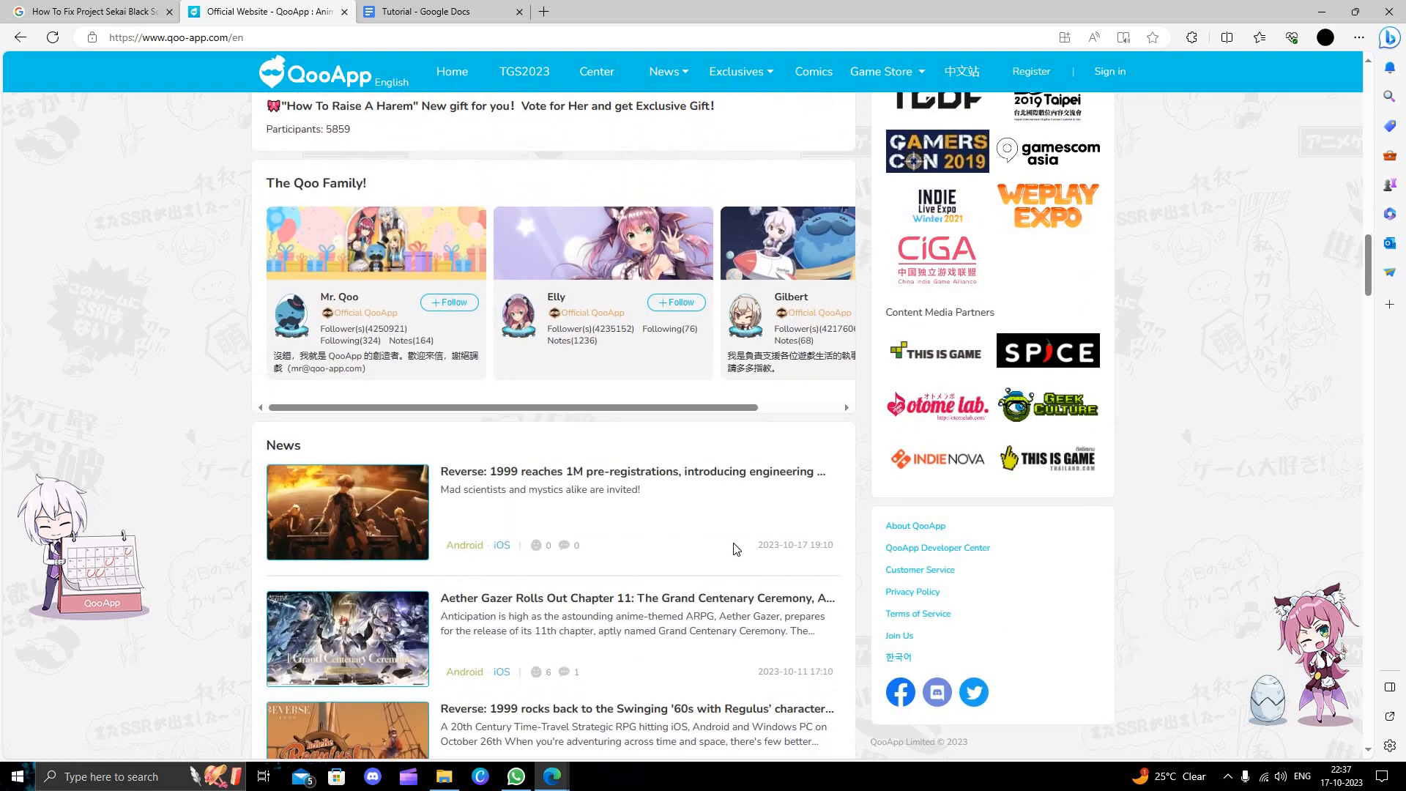
scroll(up, 3)
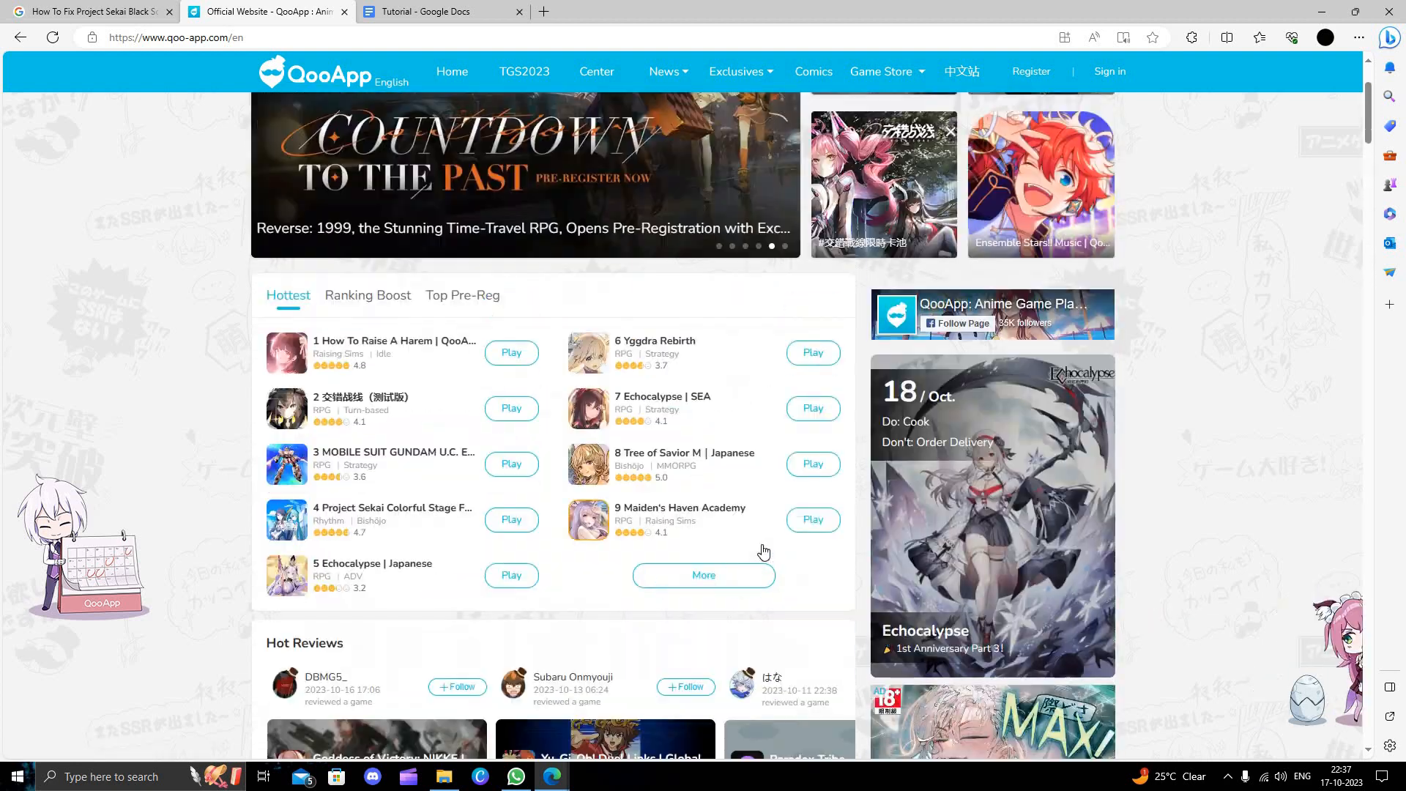
scroll(down, 3)
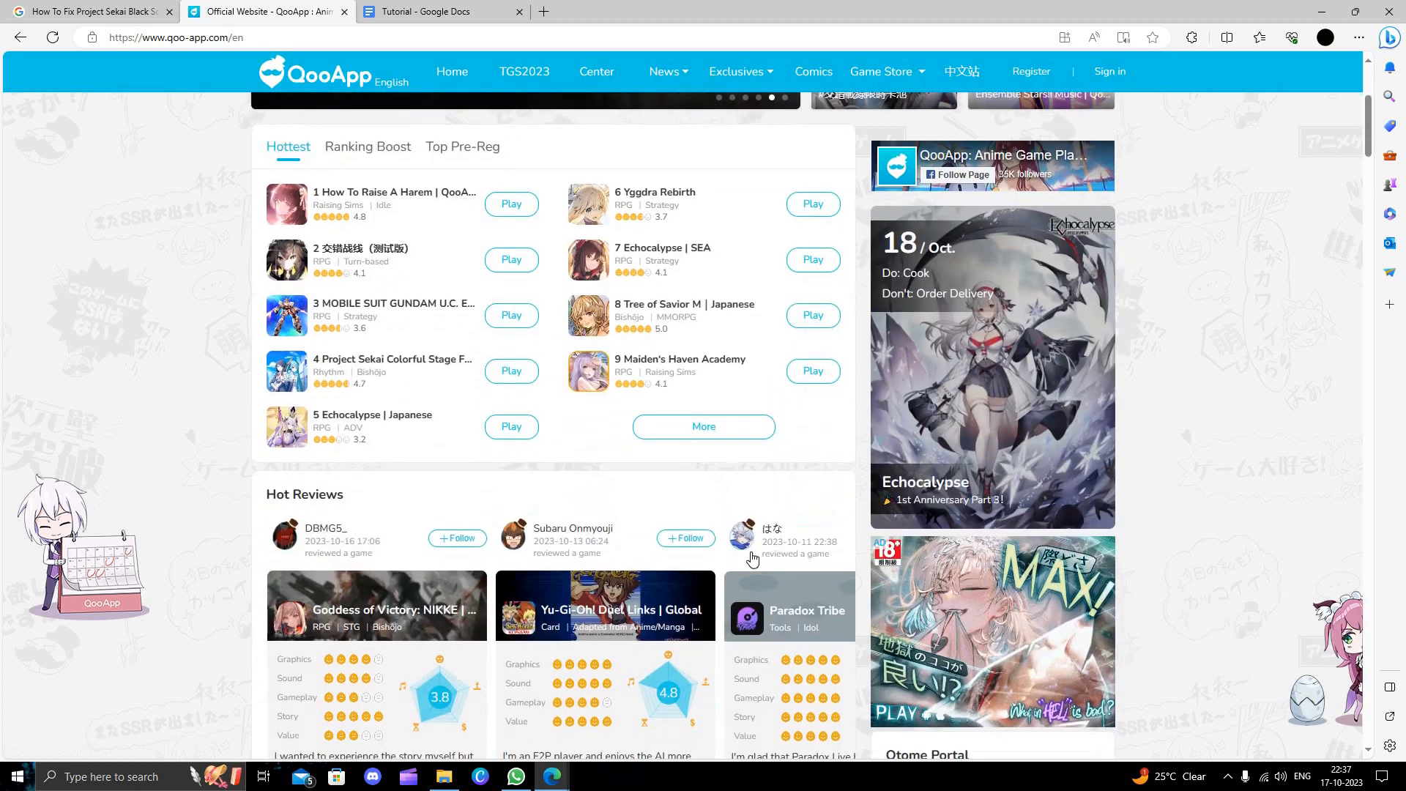
scroll(up, 3)
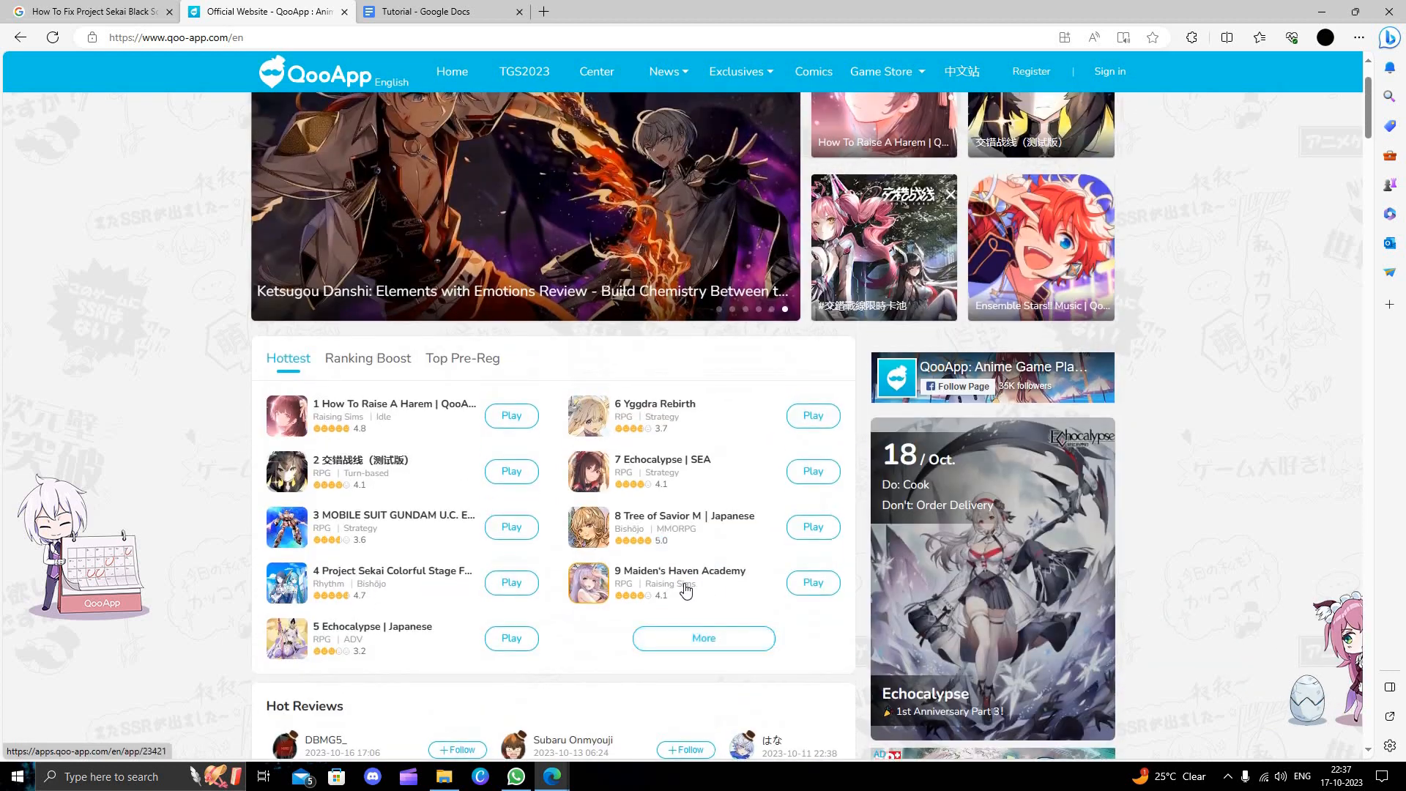
scroll(up, 3)
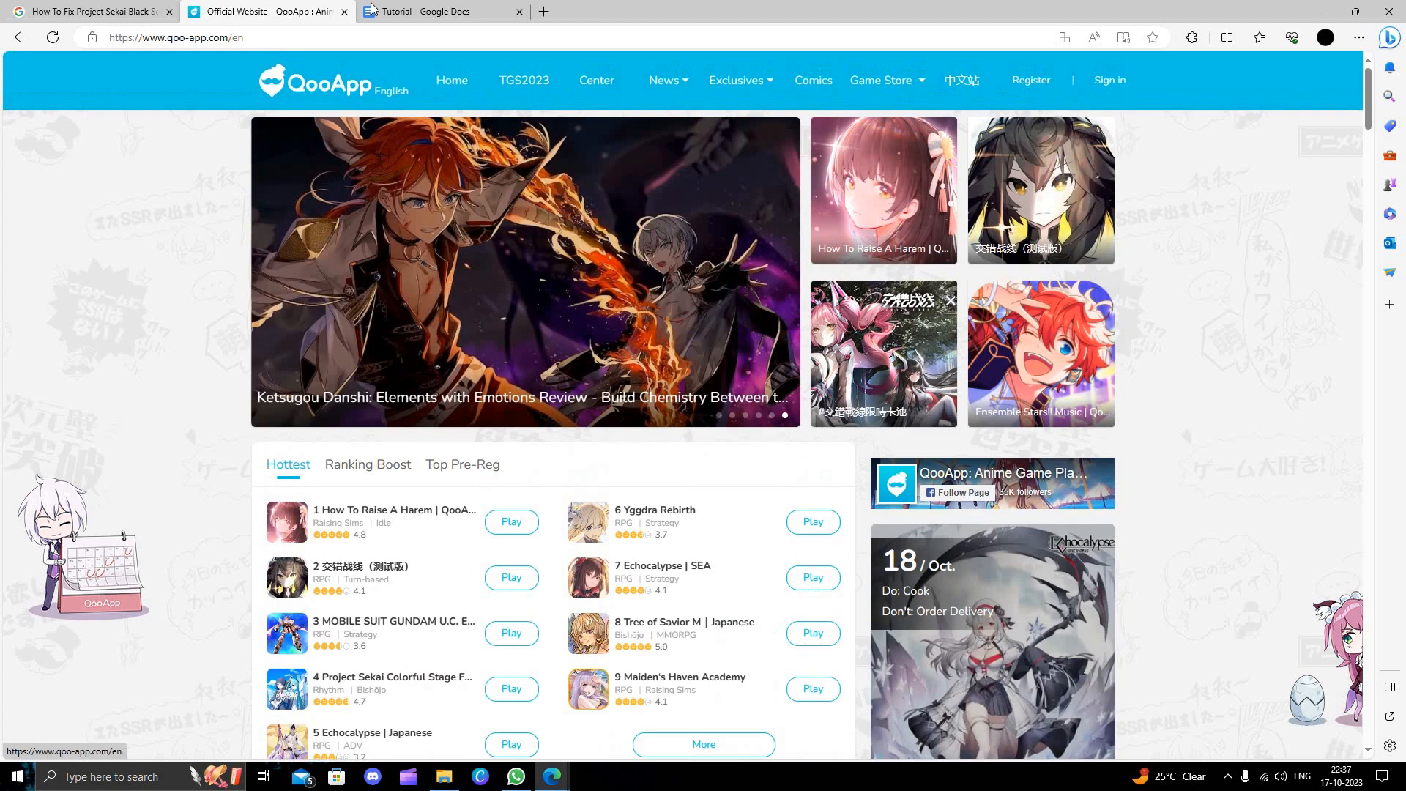